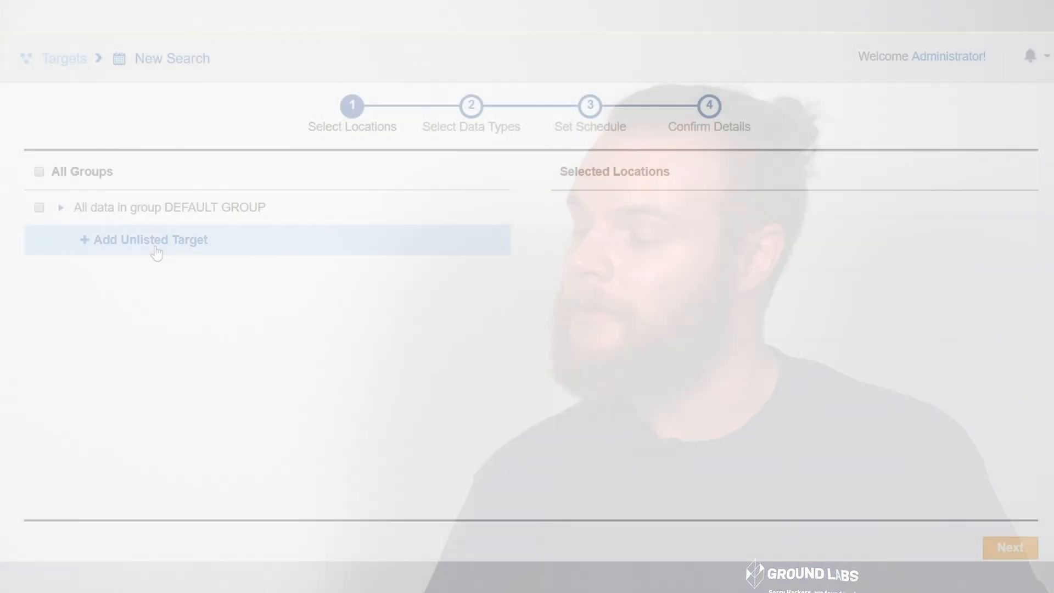
Define an unlisted Amazon S3 target labelled s3admin using stored S3 Keys credentials and the proxy agent.
{"action": "left_click", "coordinate": [151, 239]}
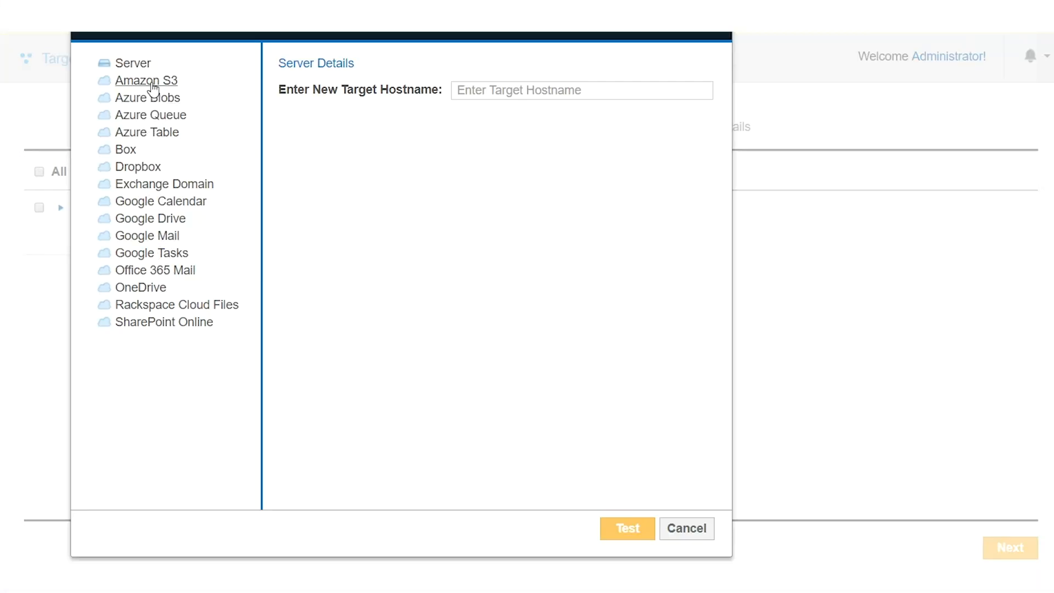
{"action": "left_click", "coordinate": [146, 80]}
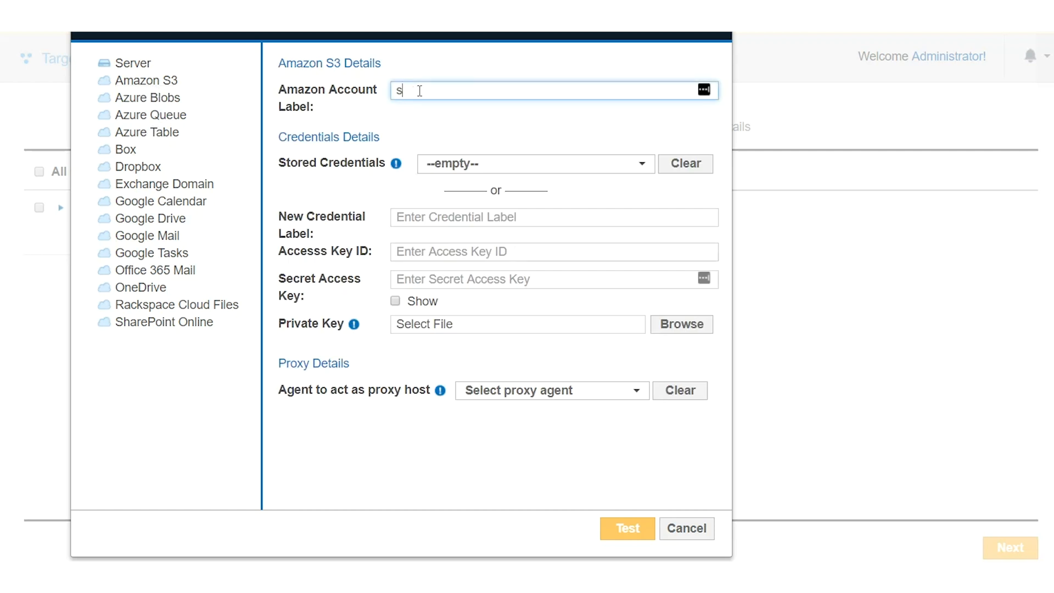
{"action": "type", "text": "admin"}
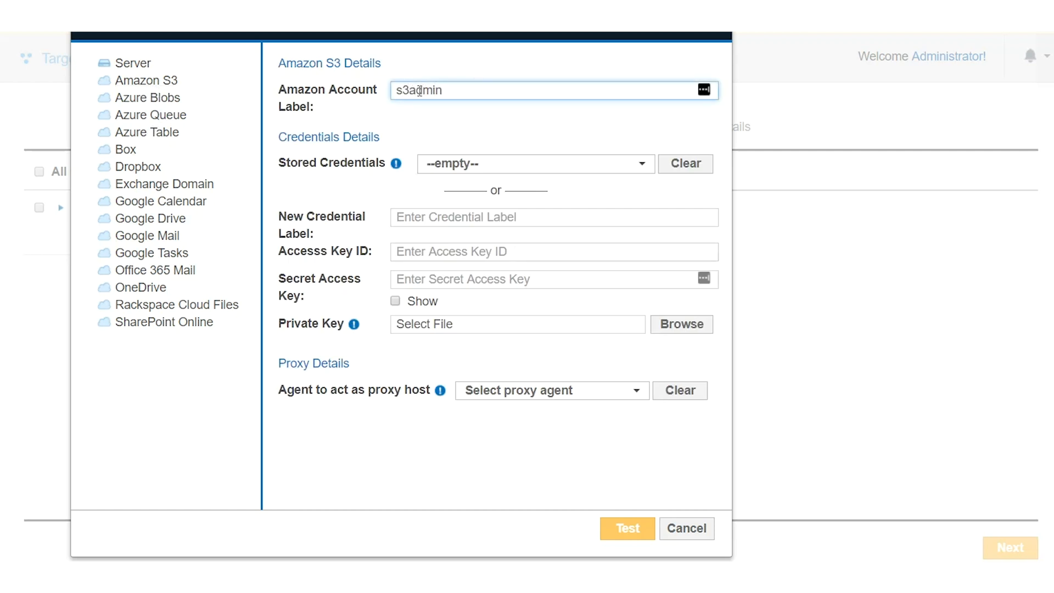
{"action": "left_click", "coordinate": [535, 163]}
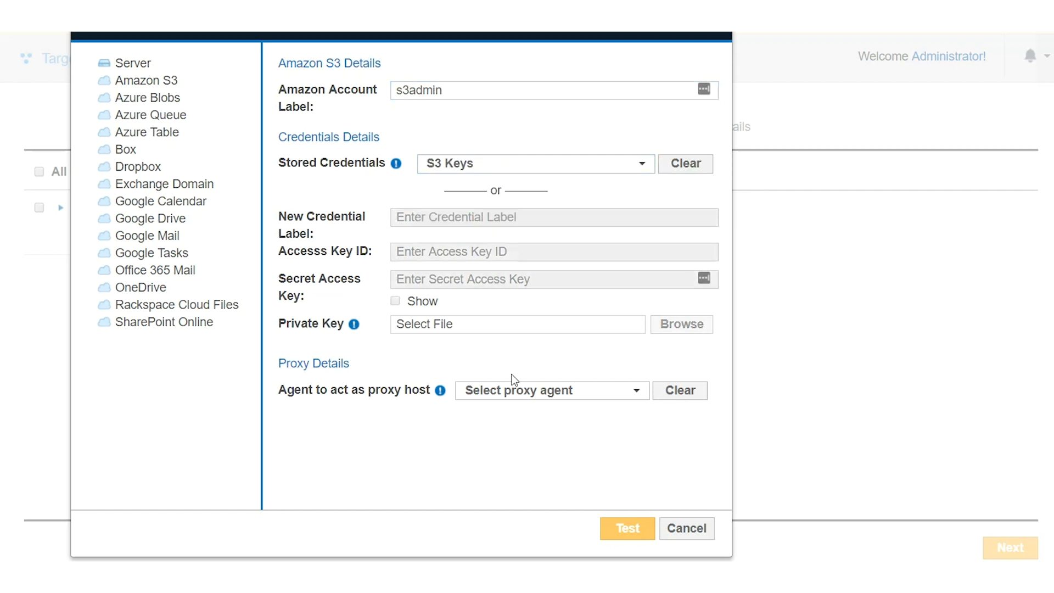
{"action": "left_click", "coordinate": [550, 390]}
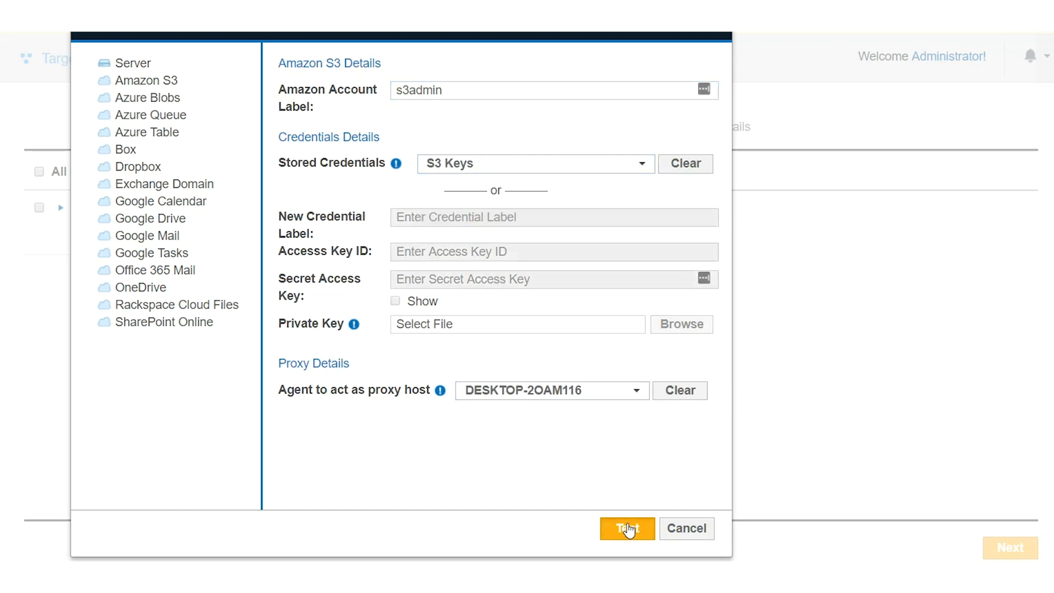
Test the S3 connection and commit the new target to the search locations.
{"action": "left_click", "coordinate": [627, 529]}
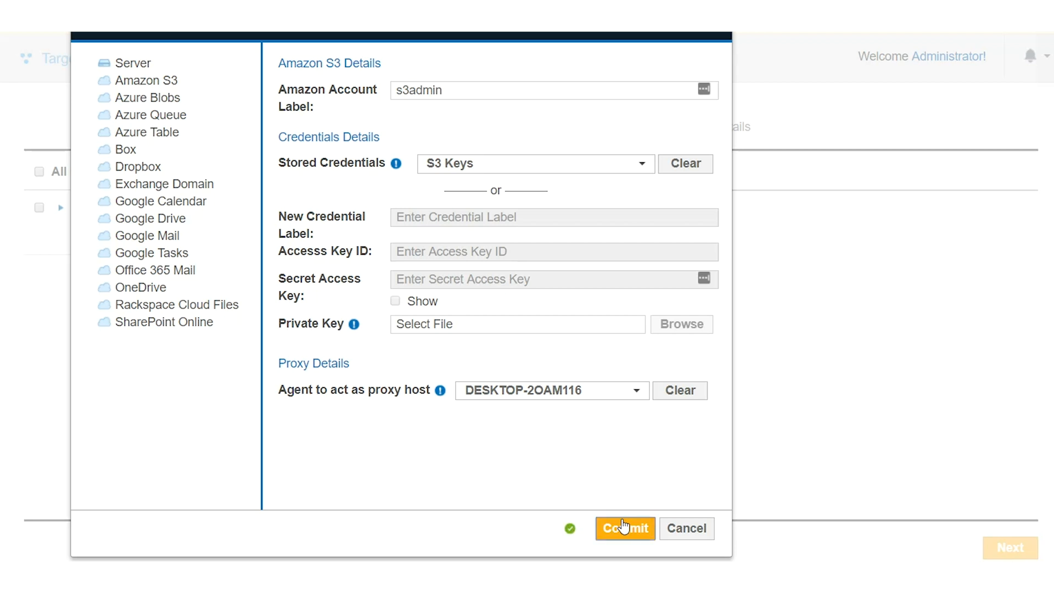
{"action": "left_click", "coordinate": [624, 528]}
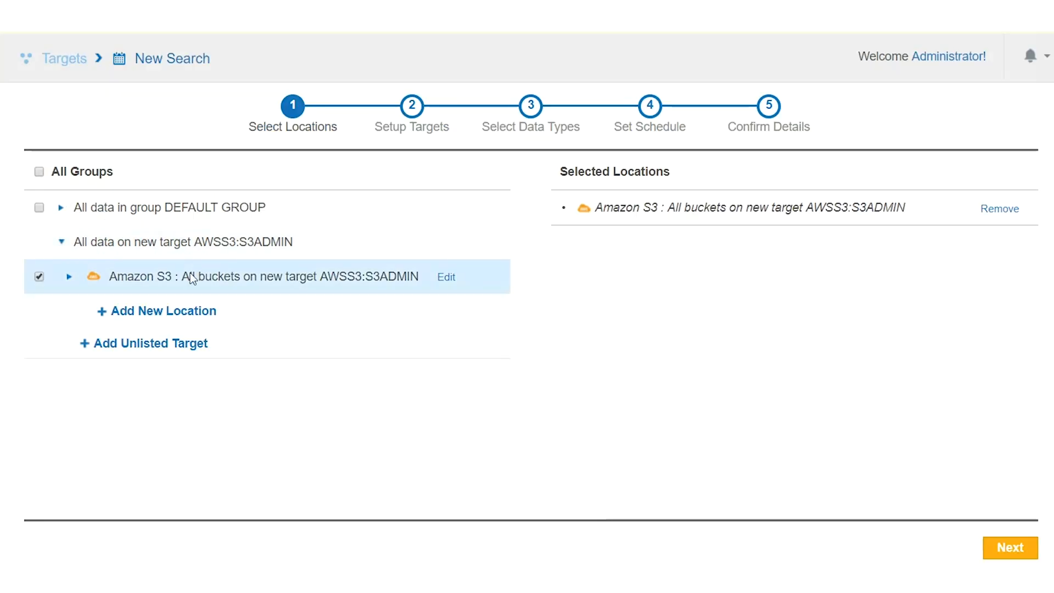
{"action": "left_click", "coordinate": [68, 277]}
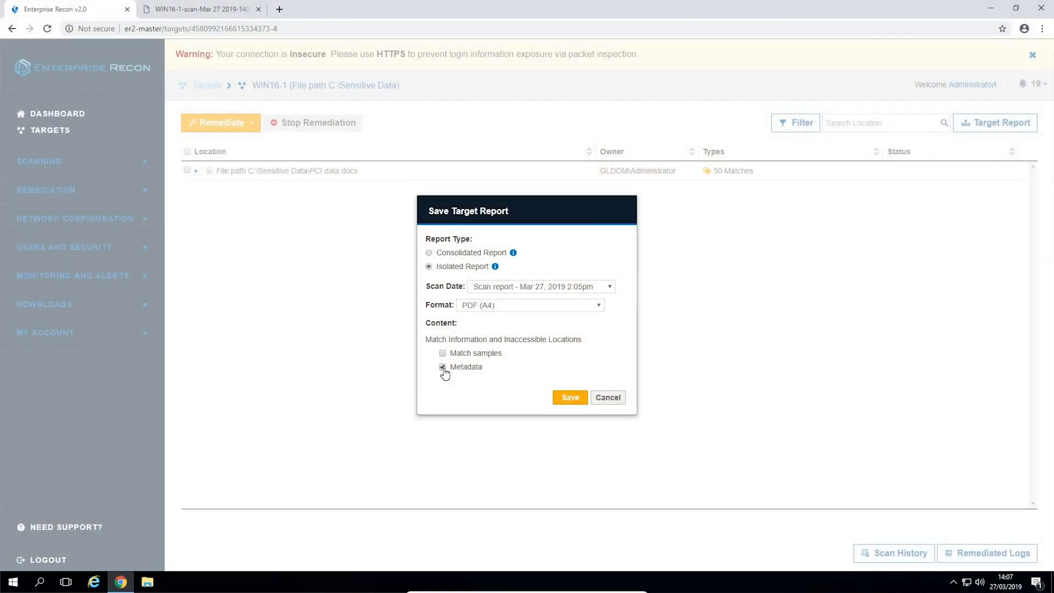
Exclude metadata from the isolated PDF target report before saving it.
{"action": "left_click", "coordinate": [569, 397]}
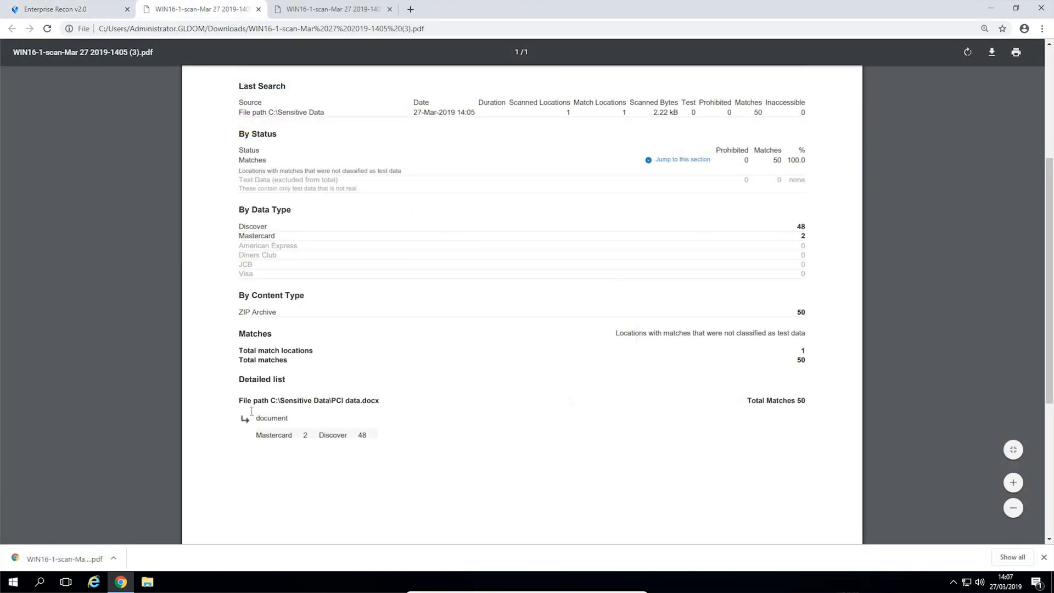
{"action": "mouse_move", "coordinate": [392, 426]}
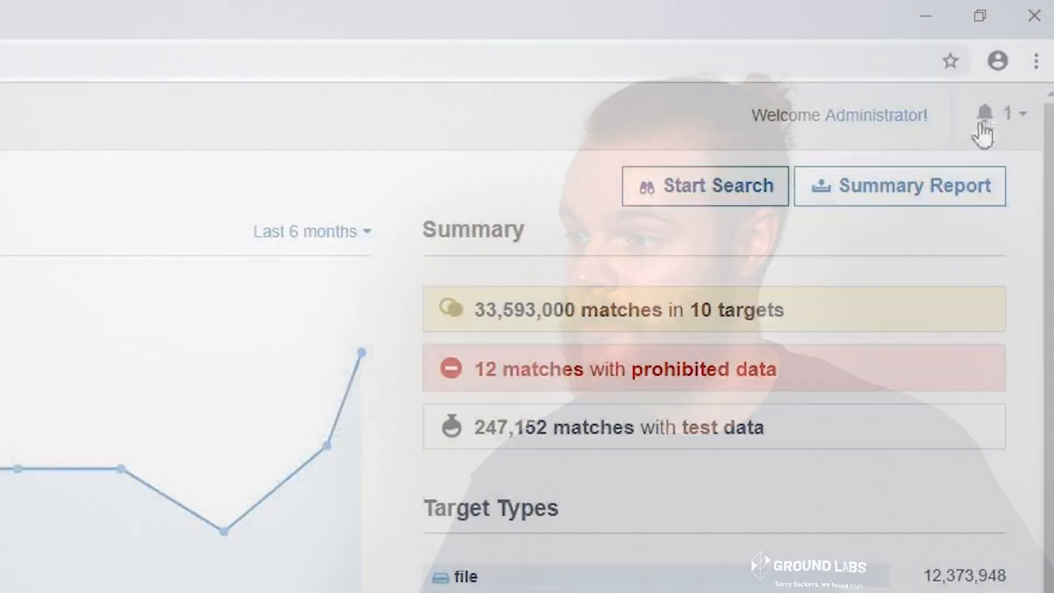
View the matches alert in notifications and browse the WIN16-1 target's file locations with match counts.
{"action": "left_click", "coordinate": [997, 113]}
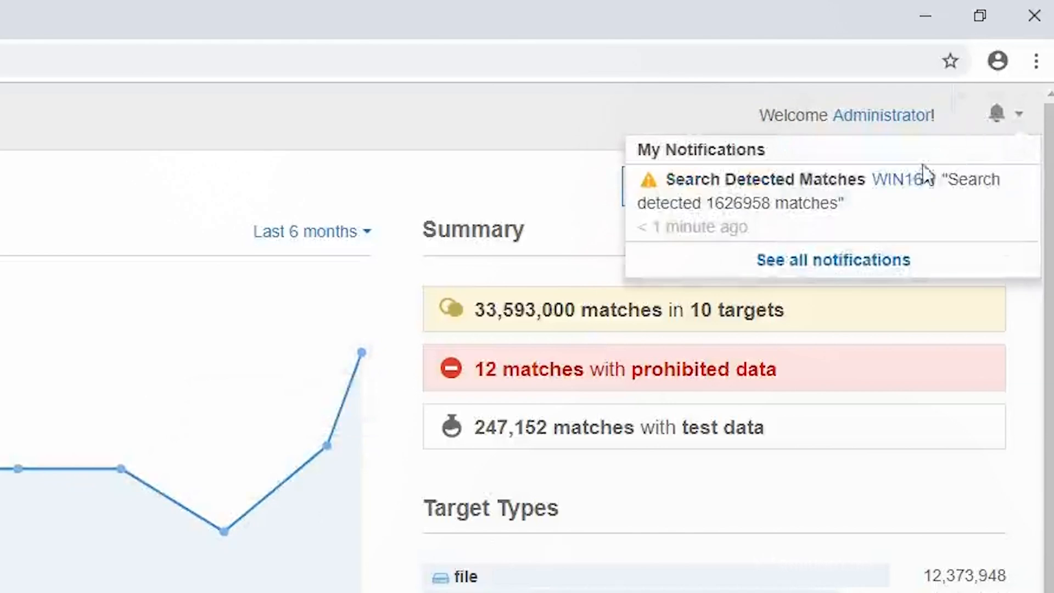
{"action": "left_click", "coordinate": [915, 179]}
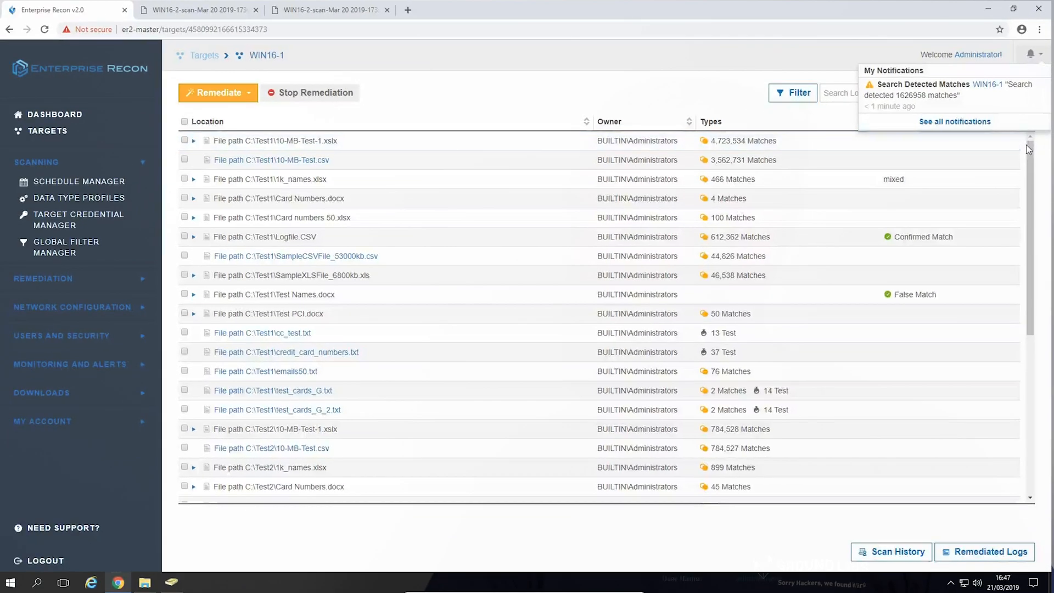
{"action": "scroll", "scroll_direction": "down", "scroll_amount": 3}
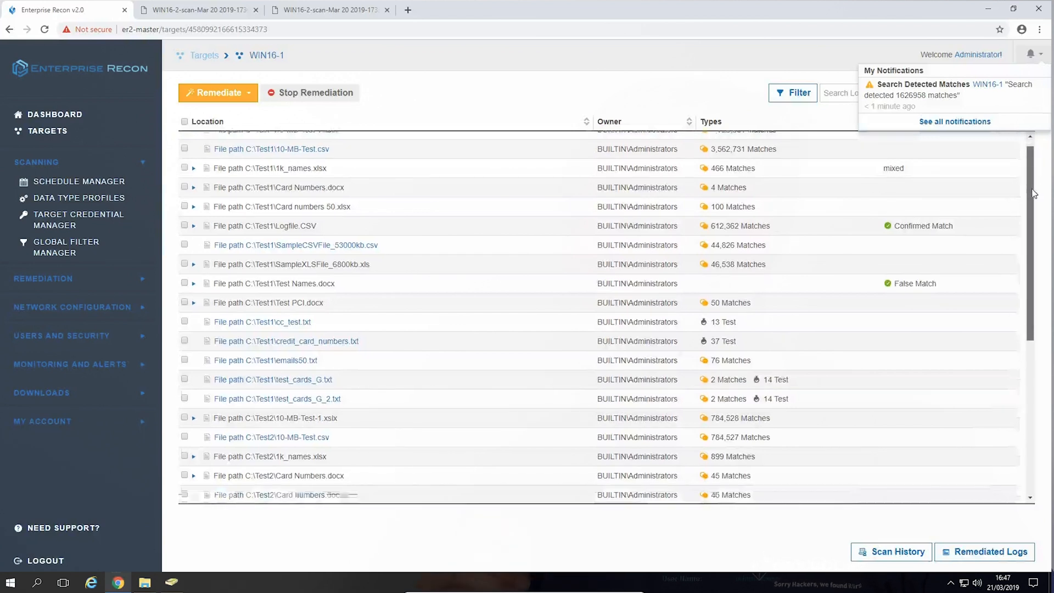
{"action": "scroll", "scroll_direction": "down", "scroll_amount": 3}
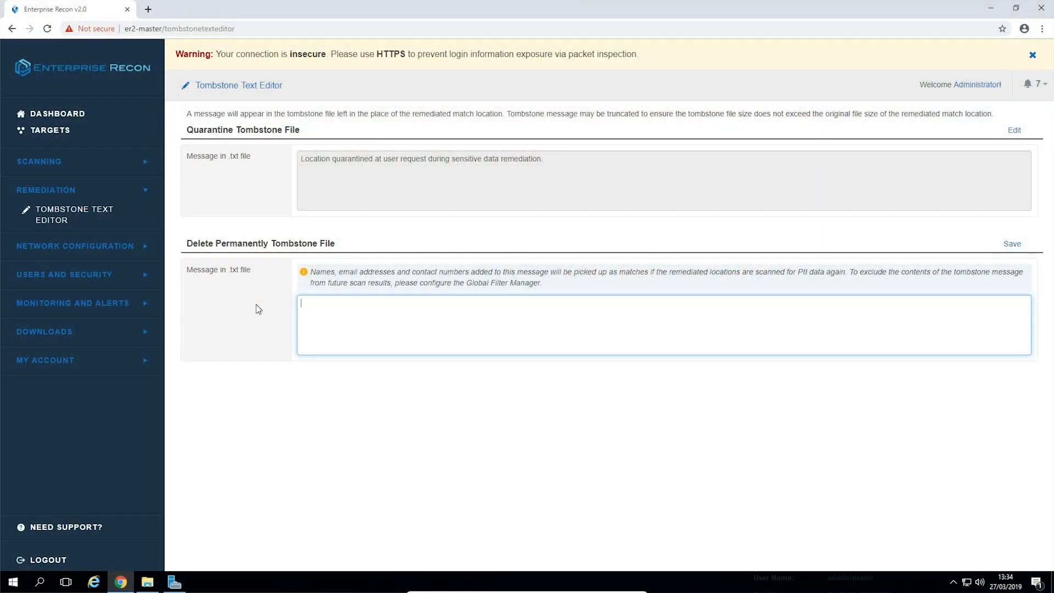
Save the tombstone message "This file was deleted for compliance purposes.".
{"action": "type", "text": "This file was deleted for compliance purposes."}
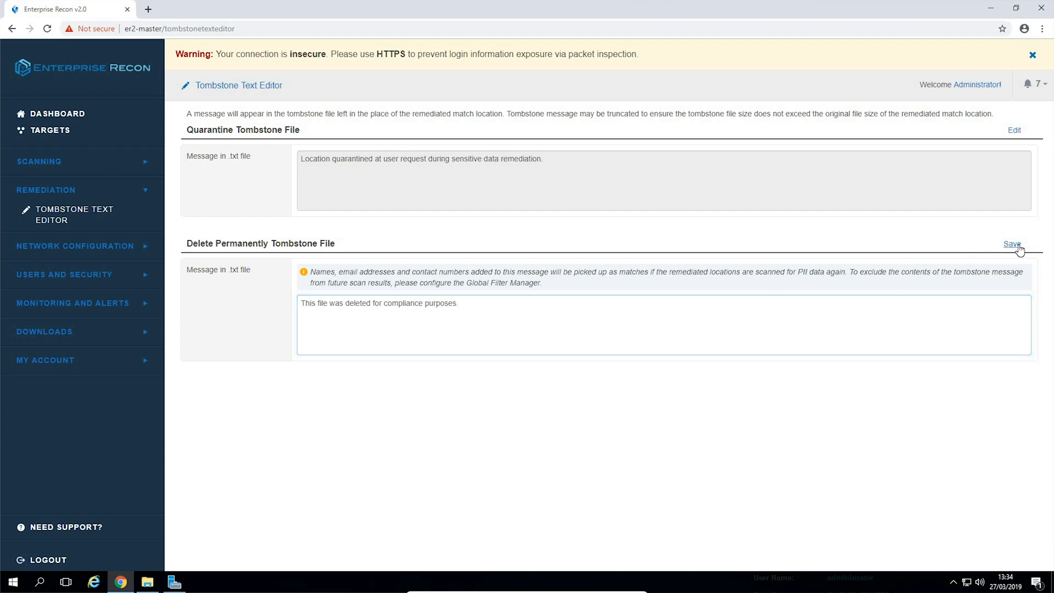
{"action": "left_click", "coordinate": [146, 582]}
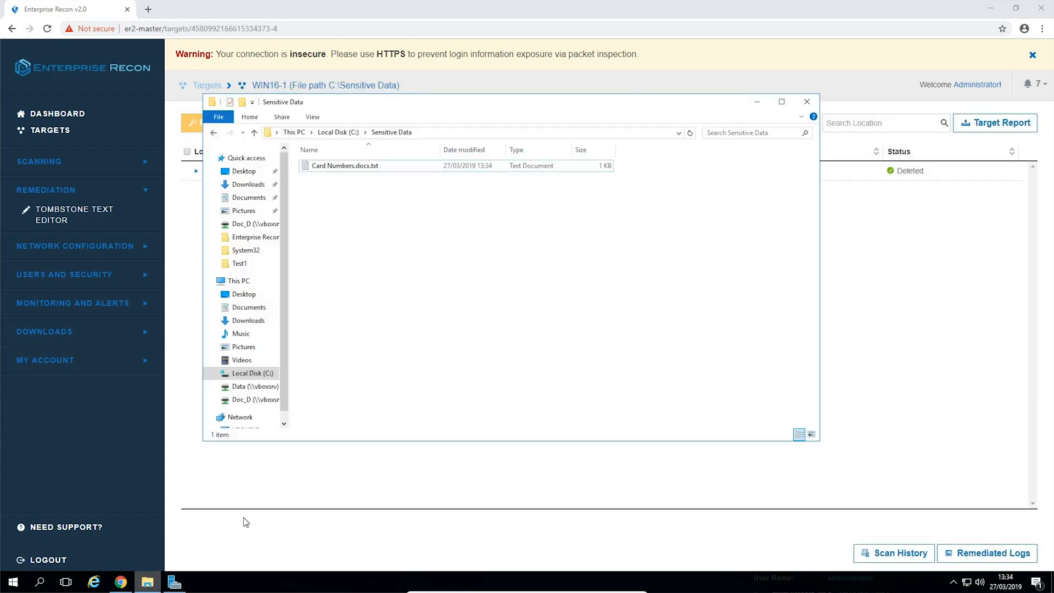
View the remediated Card Numbers.docx.txt in Notepad showing the tombstone message.
{"action": "left_click", "coordinate": [344, 166]}
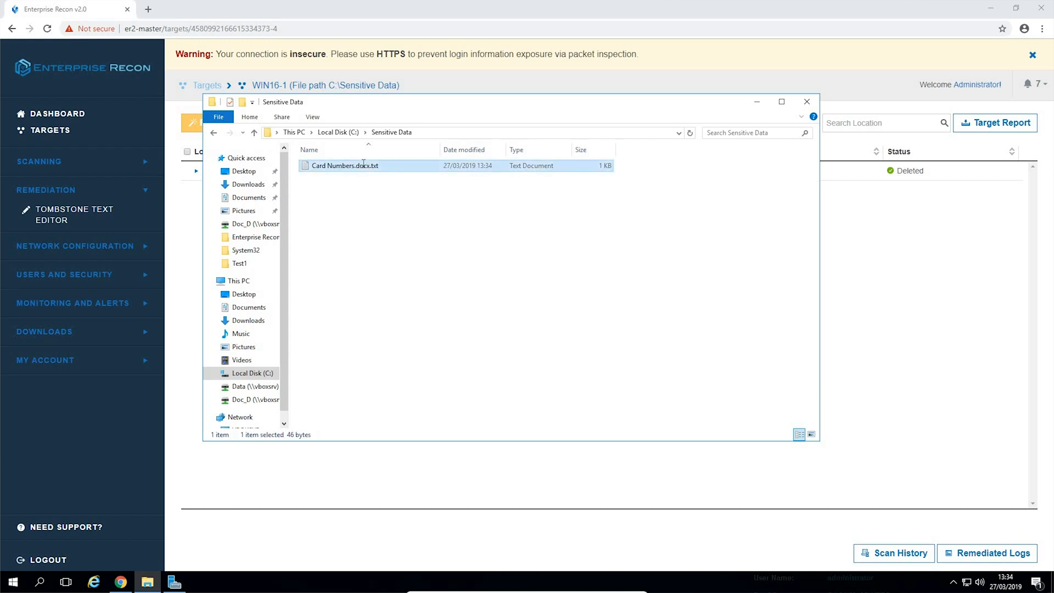
{"action": "double_click", "coordinate": [344, 166]}
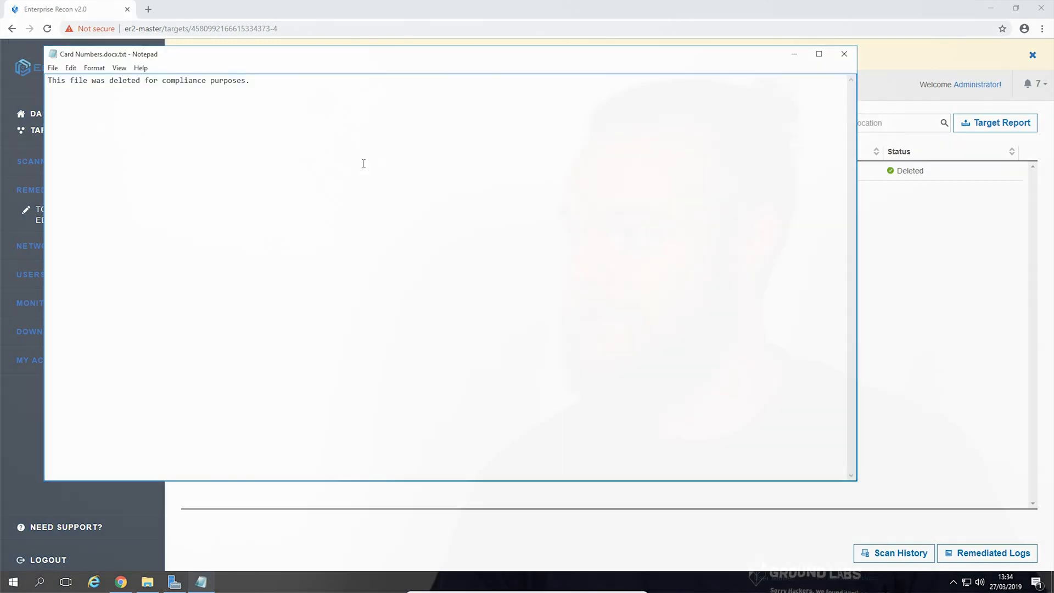